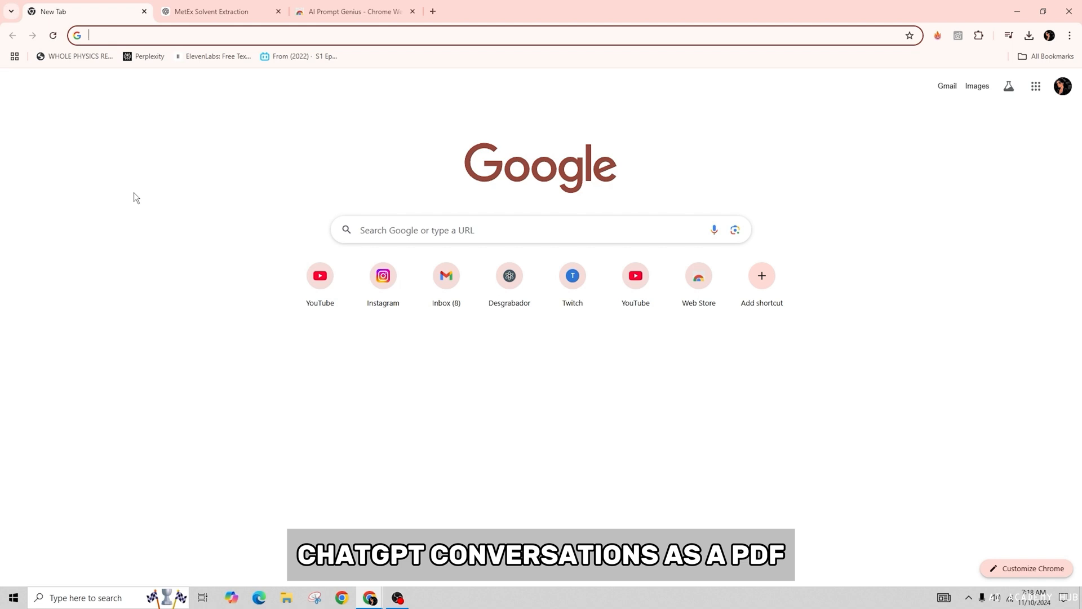
# View the MetEx Solvent Extraction chat, then switch to the AI Prompt Genius store listing.
pyautogui.click(219, 12)
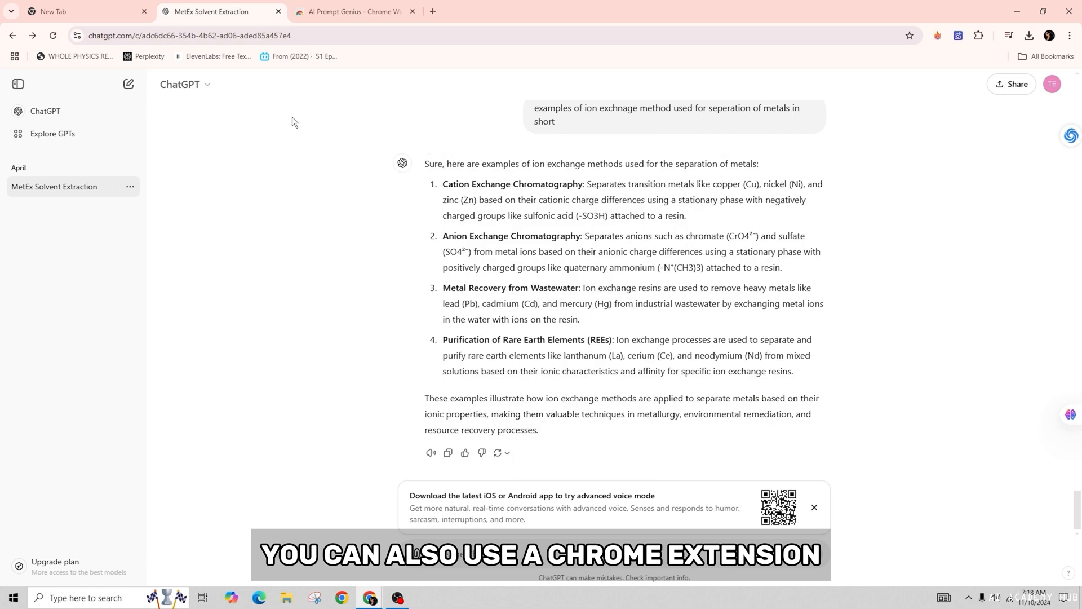
pyautogui.click(354, 12)
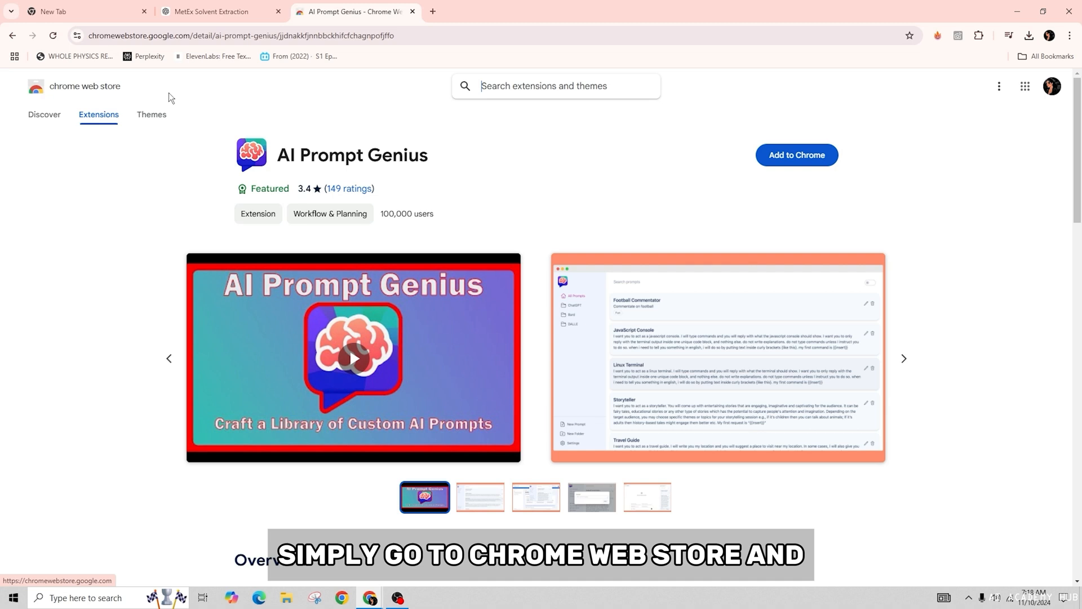
# Add AI Prompt Genius to Chrome, then return to the MetEx Solvent Extraction conversation tab.
pyautogui.moveTo(278, 154); pyautogui.dragTo(408, 154)
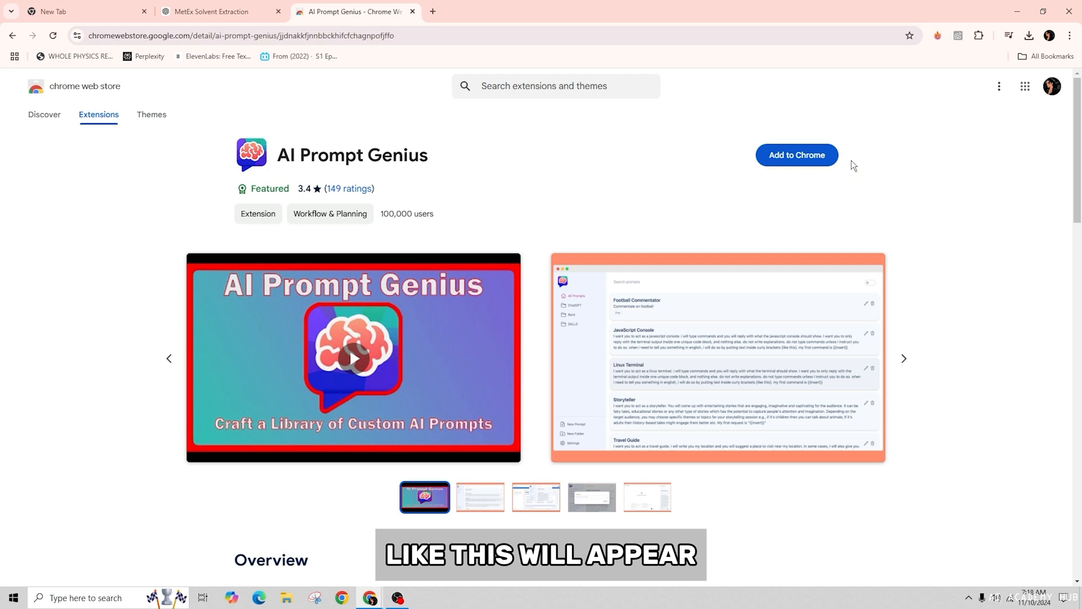
pyautogui.click(796, 154)
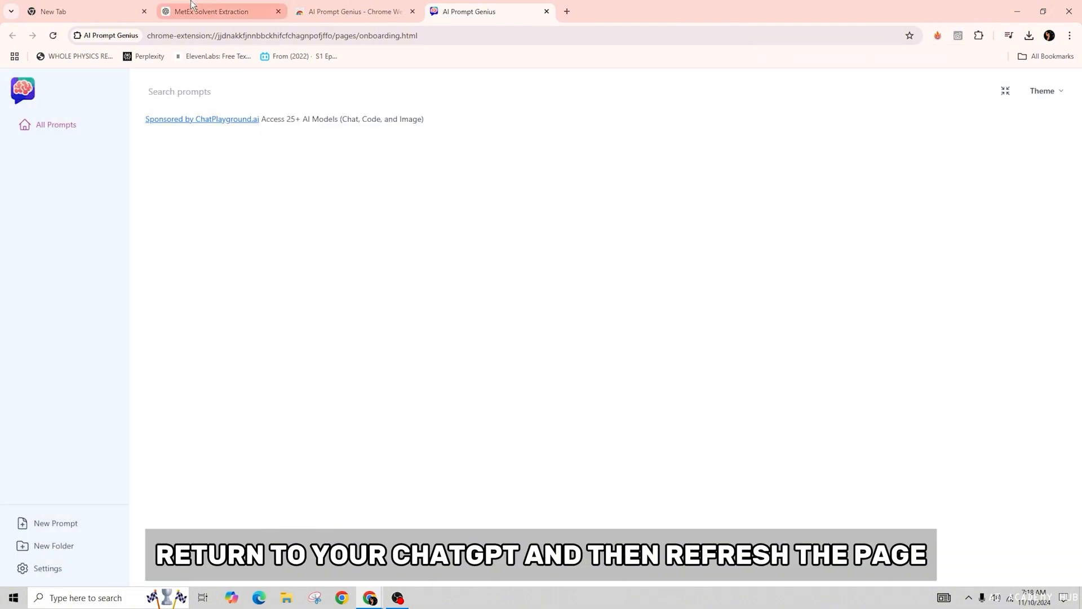
pyautogui.click(221, 11)
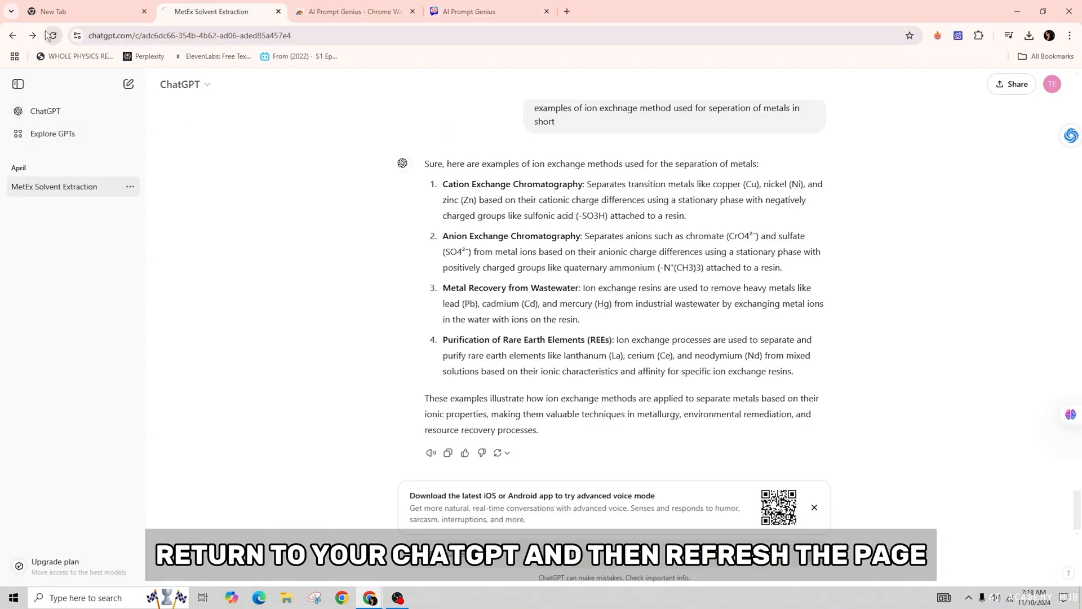
pyautogui.click(483, 11)
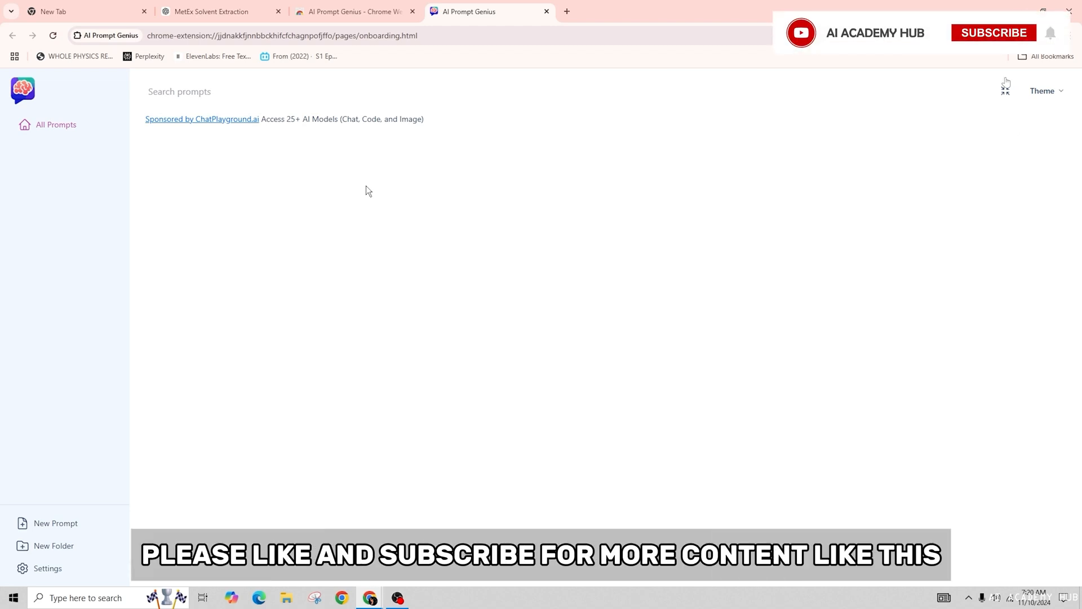
# Switch back to the AI Prompt Genius prompt library tab after reloading ChatGPT.
pyautogui.click(994, 32)
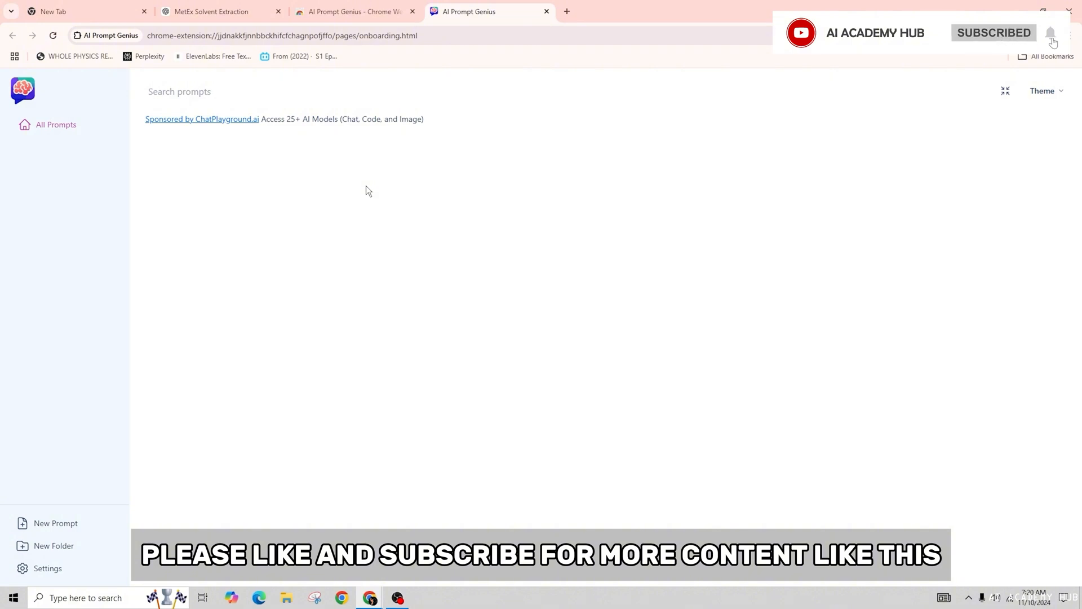